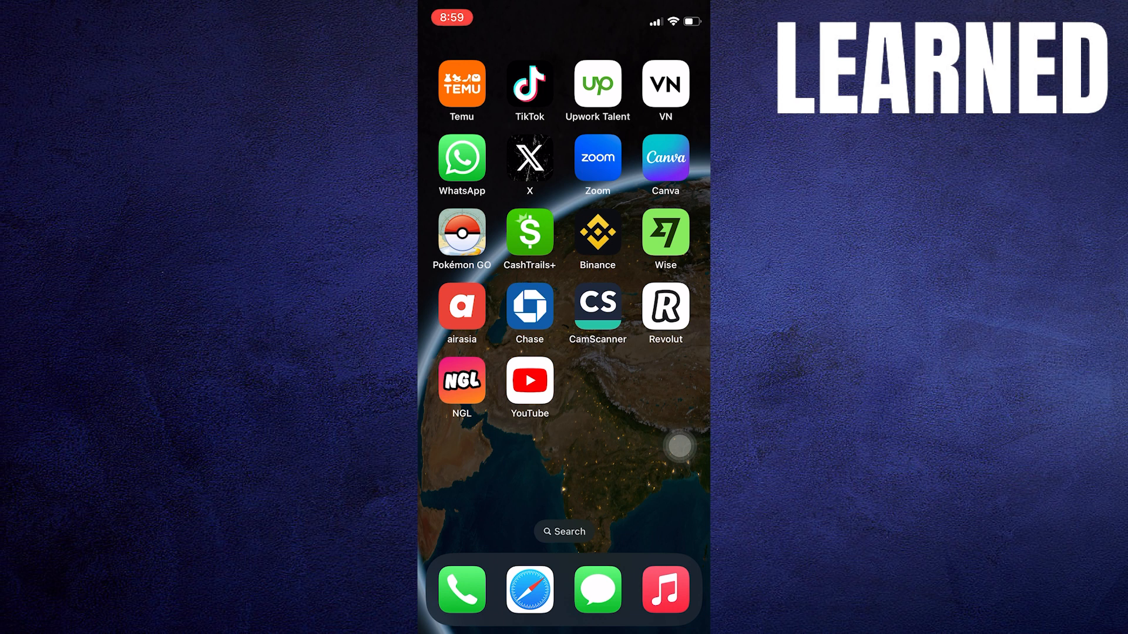
Reach Instagram's deactivated-account appeal form and select 'I understand and wish to continue'
scroll(left, 3)
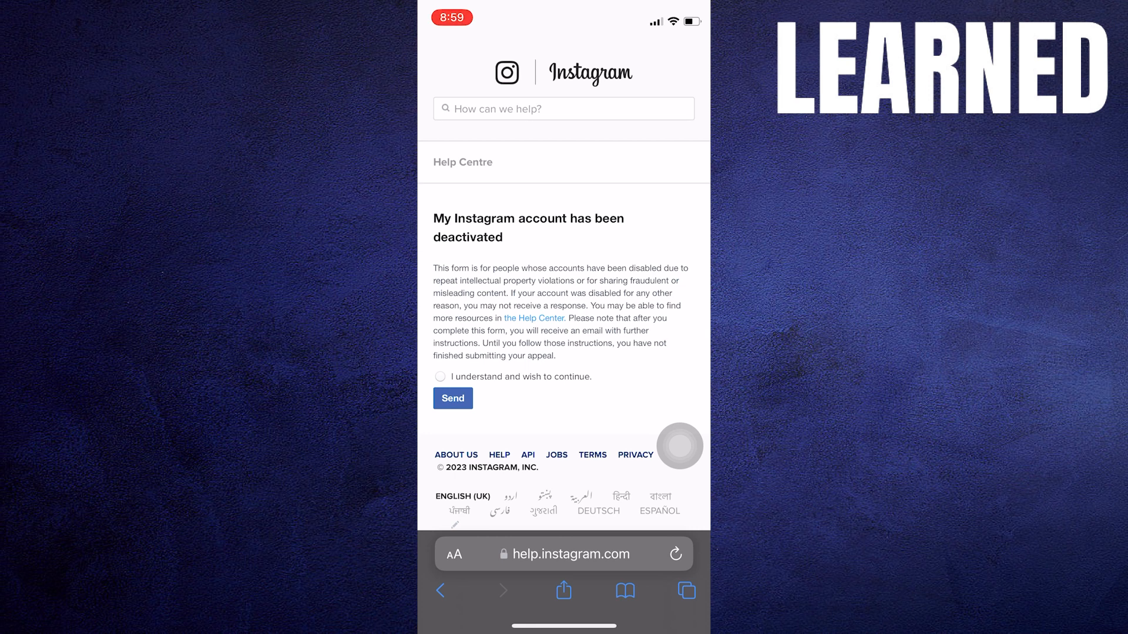
scroll(down, 3)
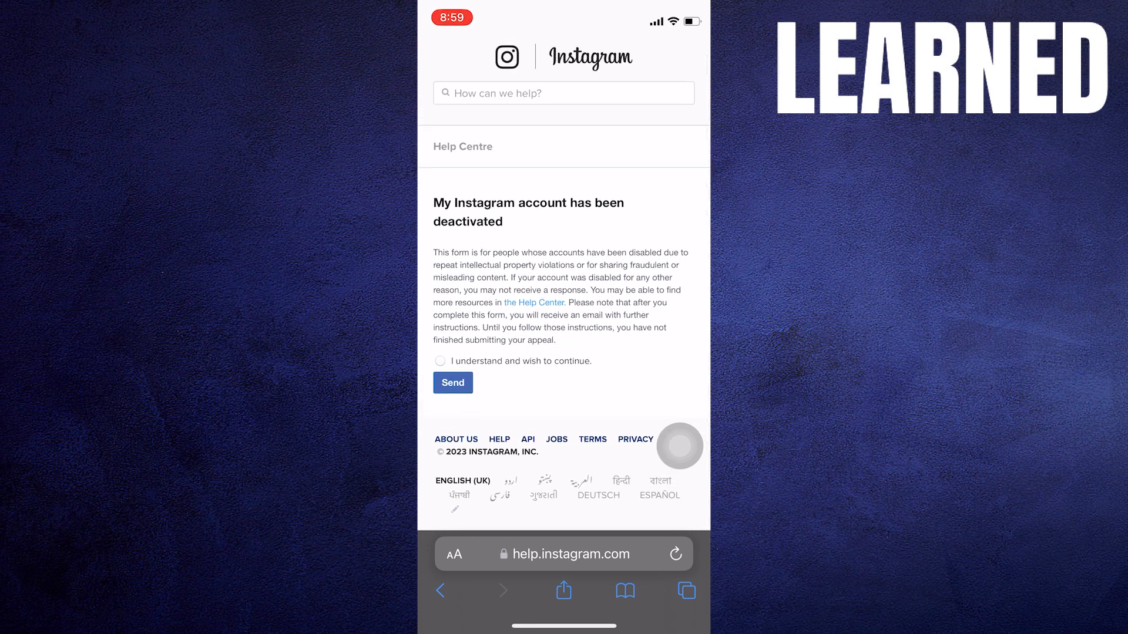
click(440, 361)
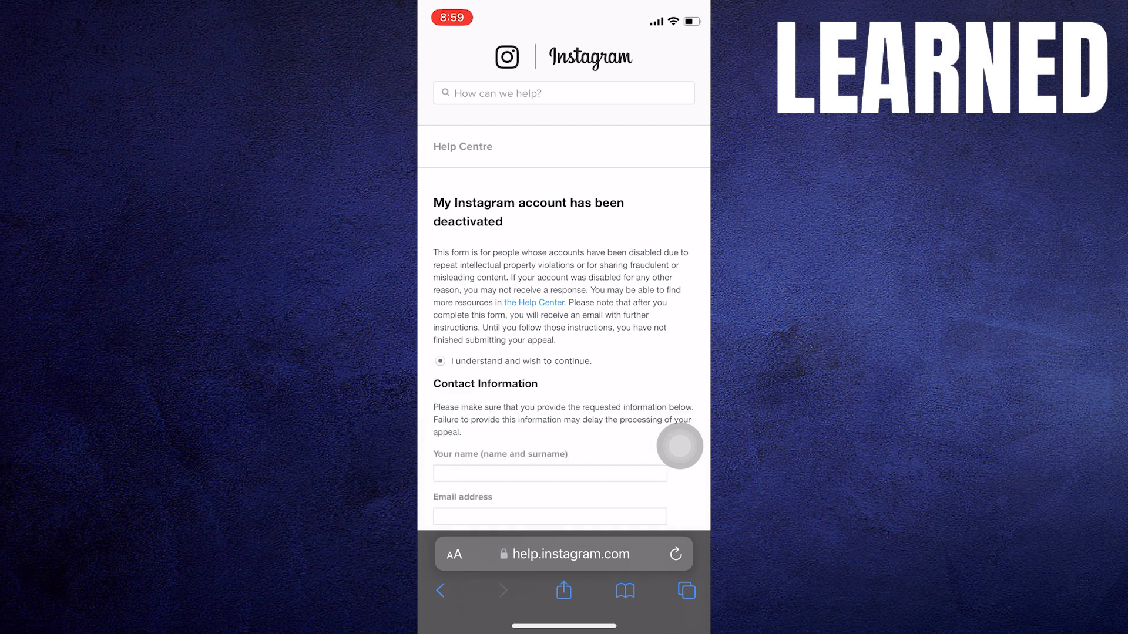
Scroll past Contact Information and Content At Issue to the Declaration checkbox and Send button
scroll(down, 3)
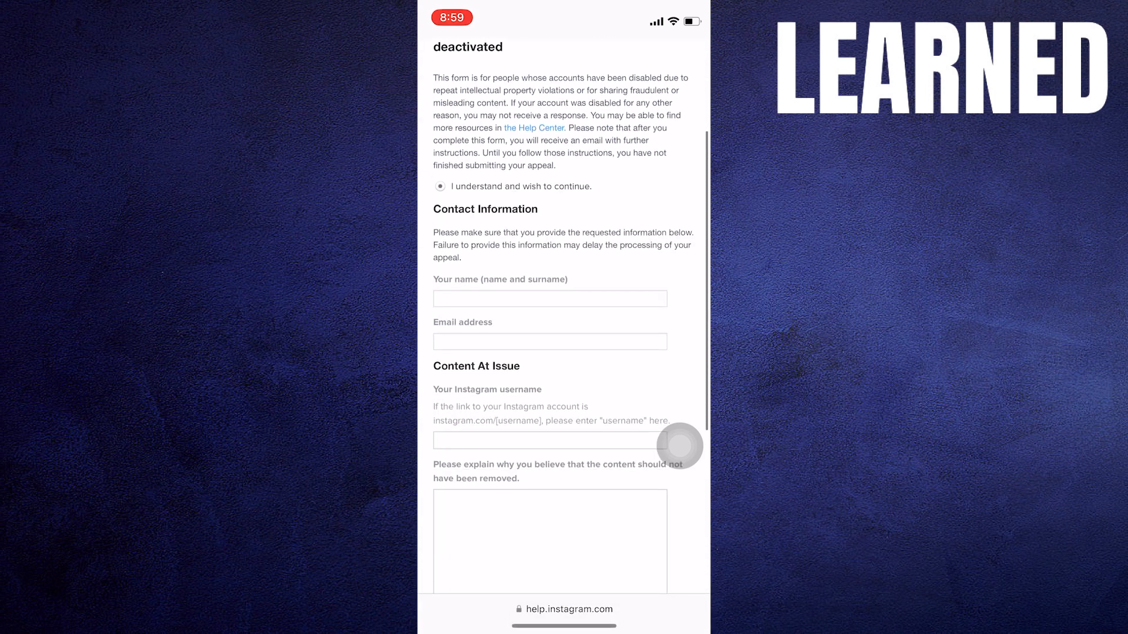
scroll(down, 3)
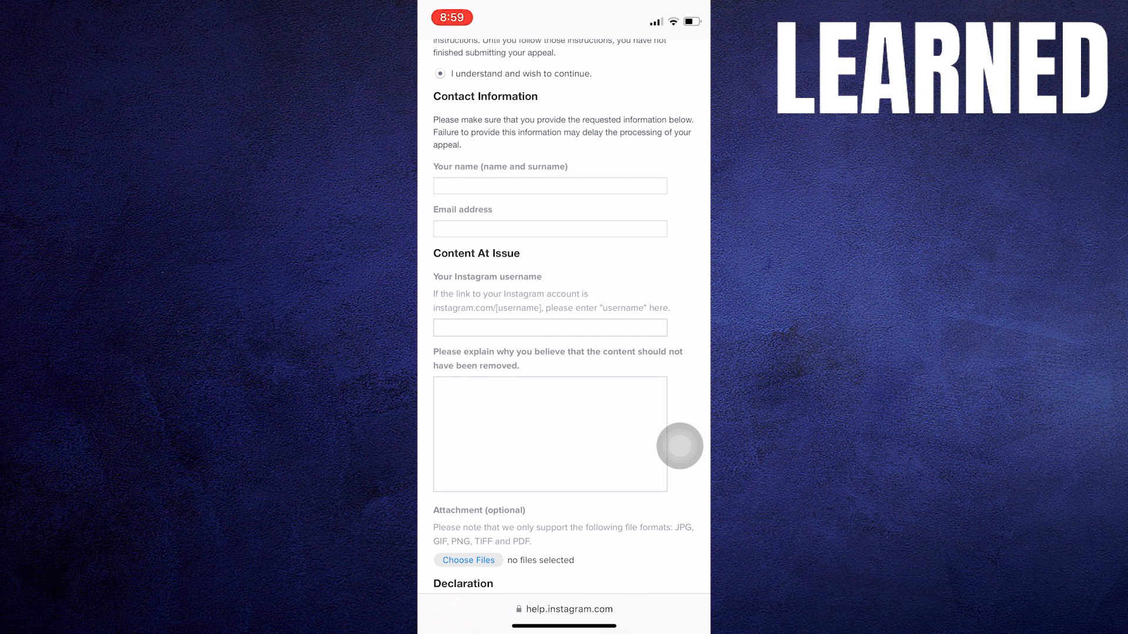
scroll(down, 3)
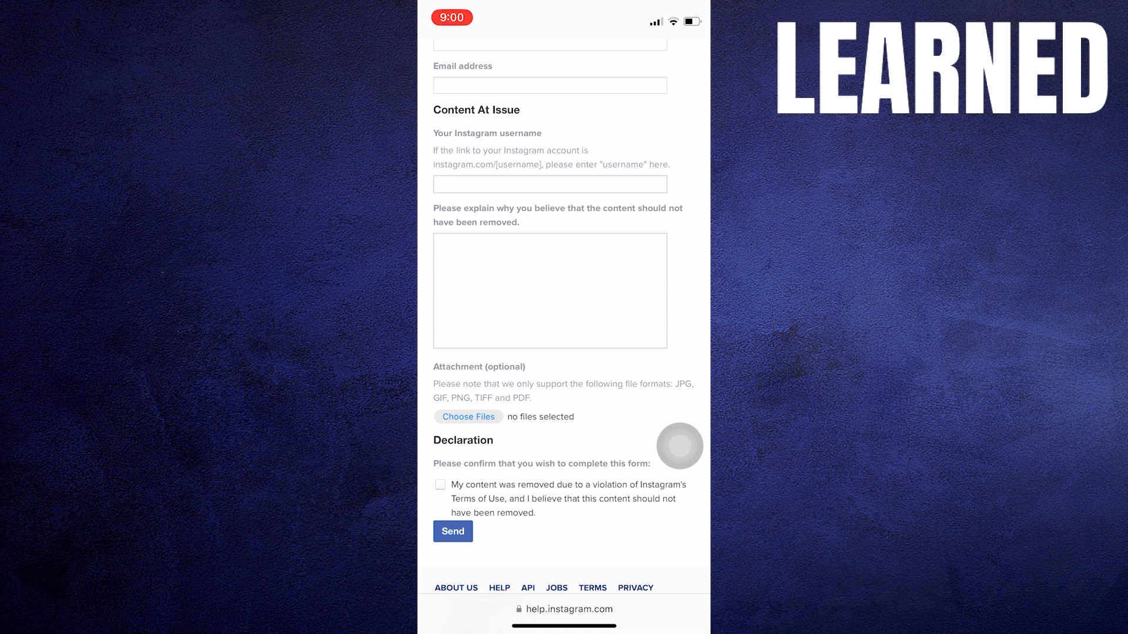